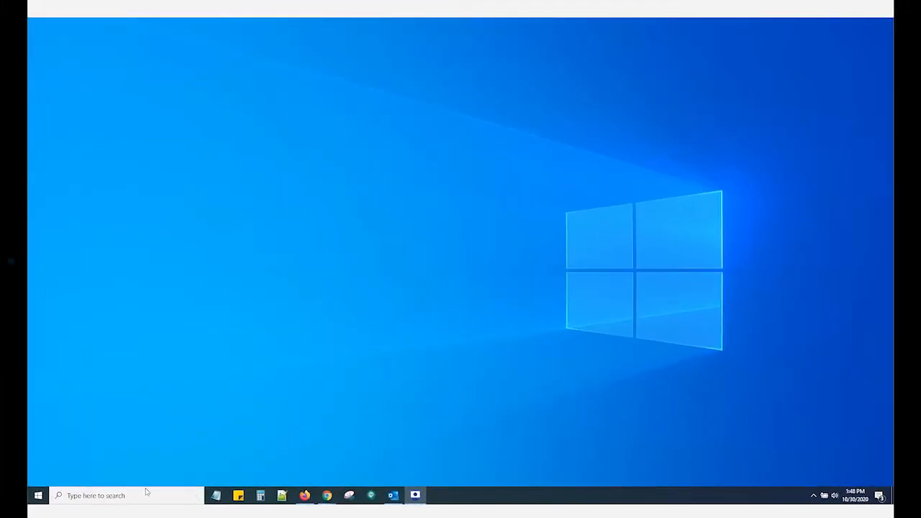
Step: Launch Outlook from the Windows 10 taskbar search results
{"action": "type", "text": "outlook"}
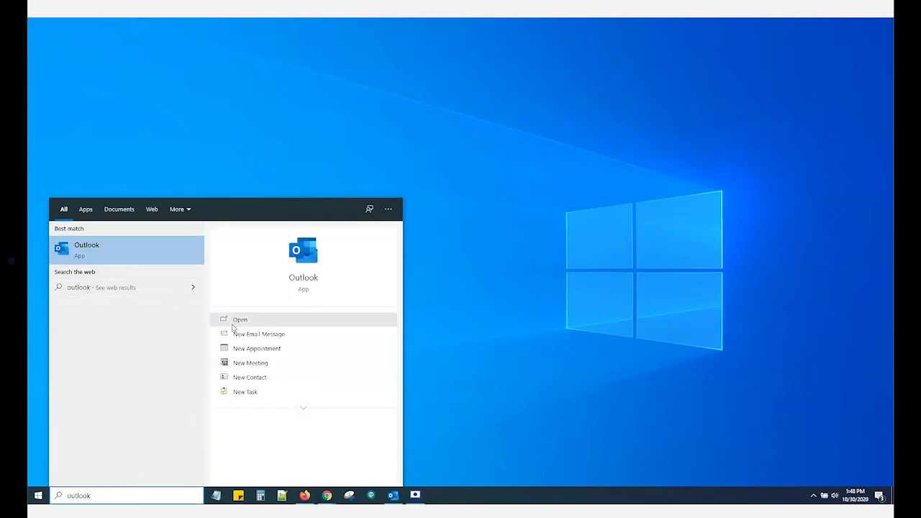
{"action": "left_click", "coordinate": [239, 319]}
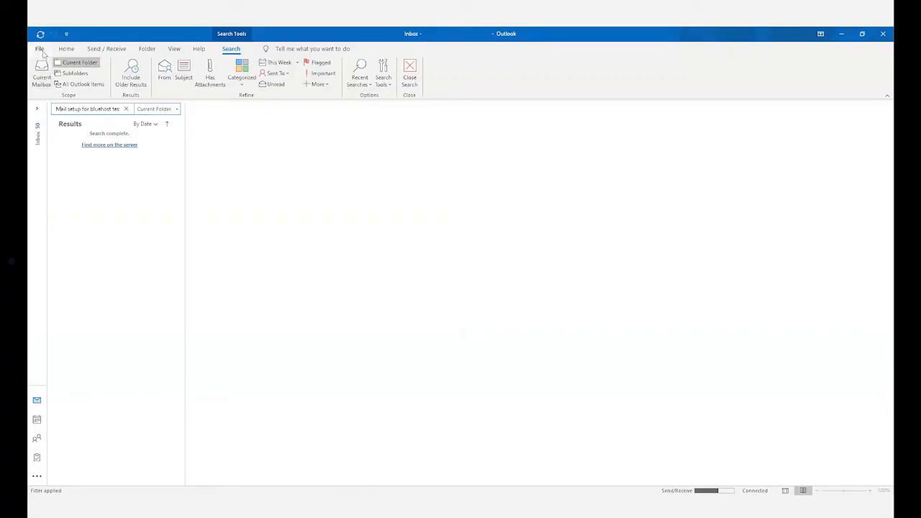
{"action": "left_click", "coordinate": [40, 49]}
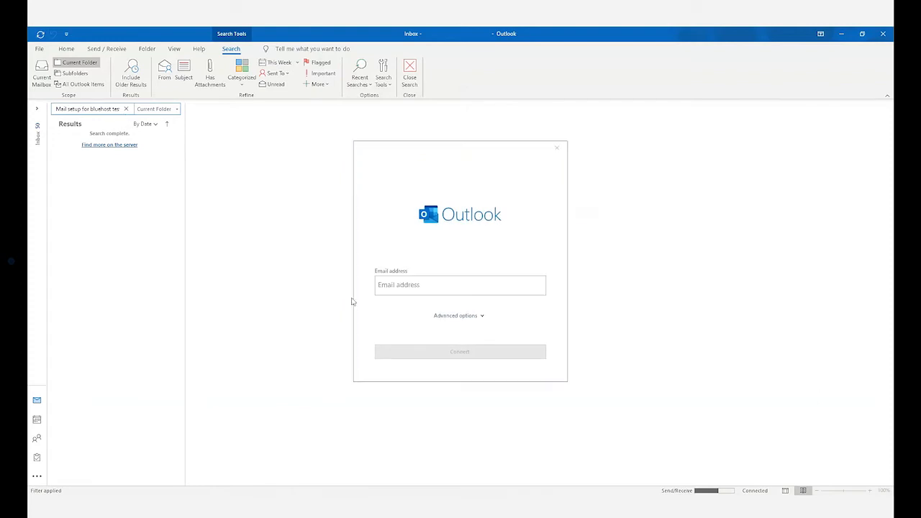
{"action": "left_click", "coordinate": [461, 286]}
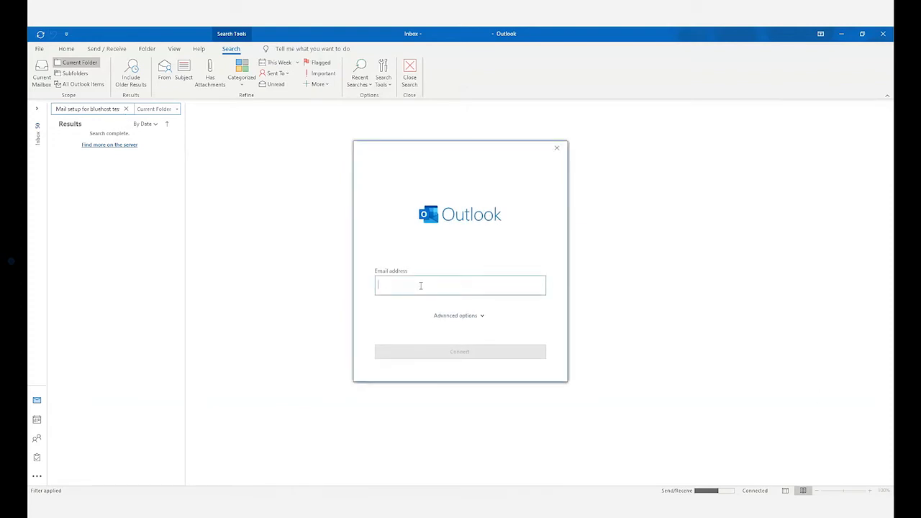
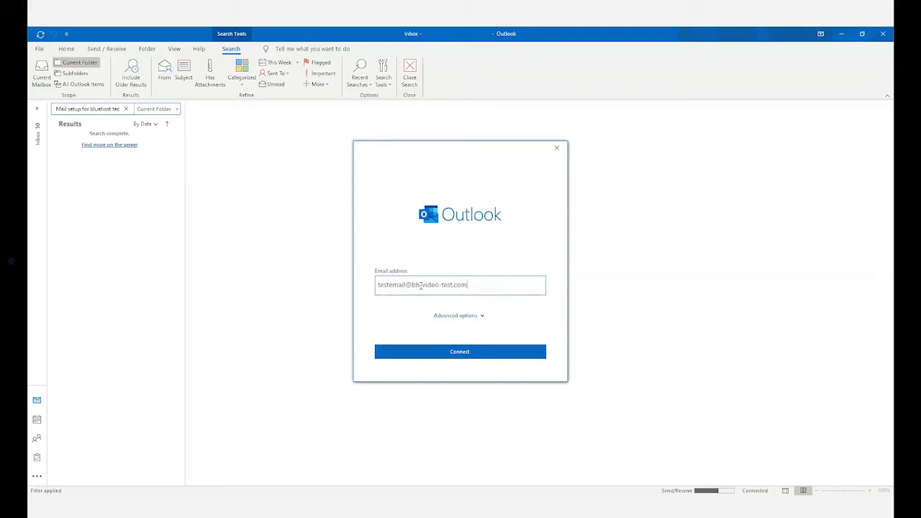
{"action": "left_click", "coordinate": [457, 316]}
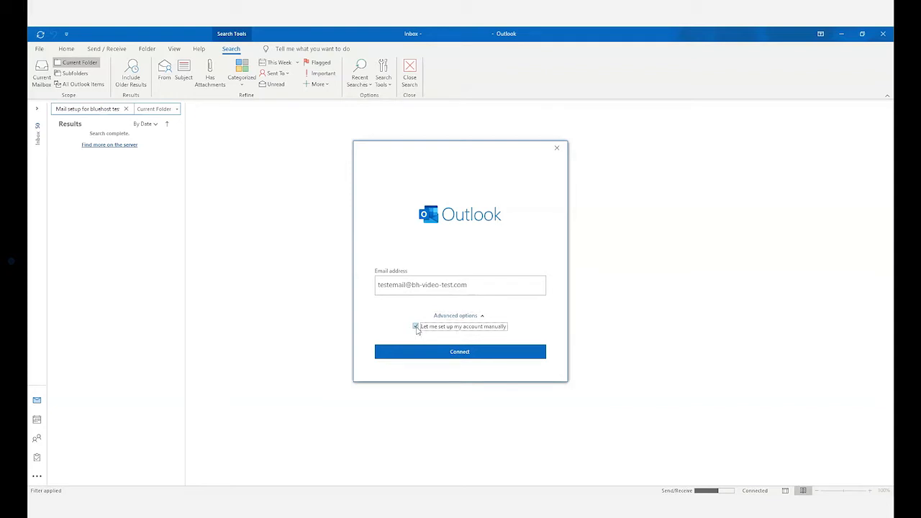
Step: Connect and select IMAP as the account type in Advanced setup
{"action": "left_click", "coordinate": [461, 351]}
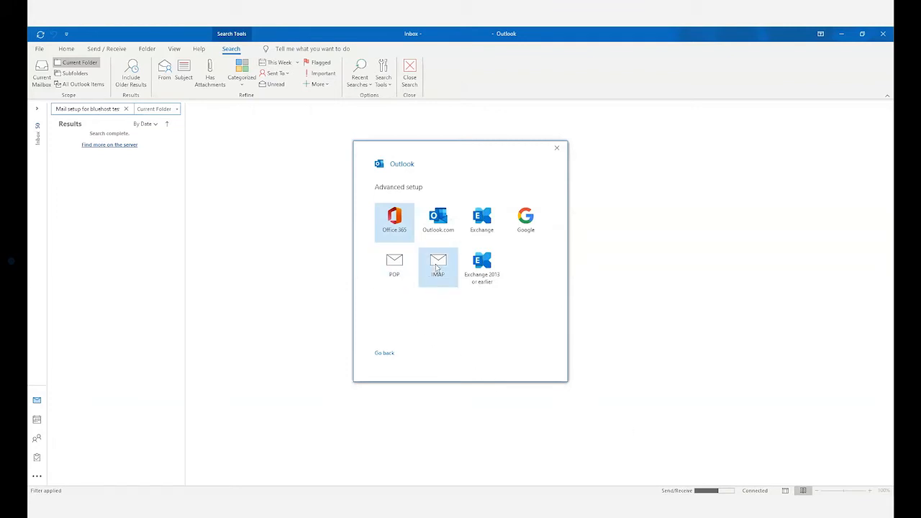
{"action": "mouse_move", "coordinate": [435, 306]}
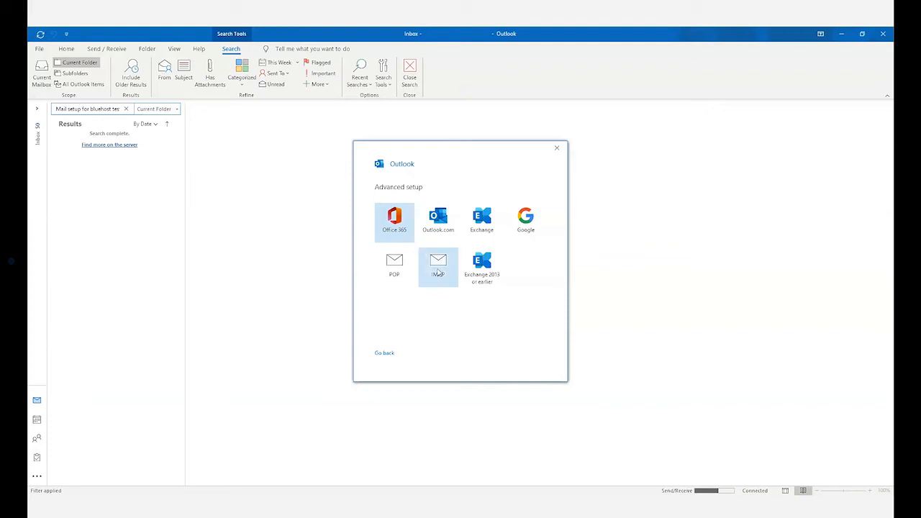
{"action": "left_click", "coordinate": [438, 262]}
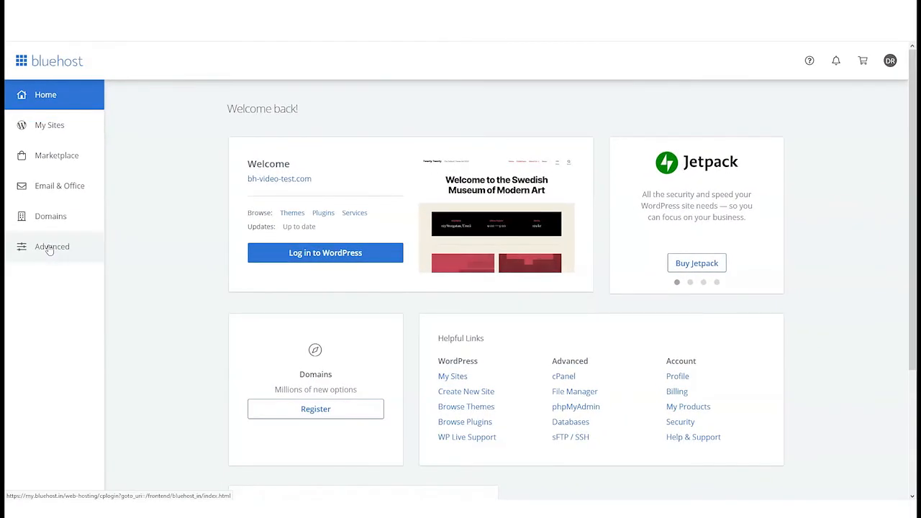
Step: Reach the cPanel Email Accounts list through the Bluehost Advanced panel
{"action": "left_click", "coordinate": [52, 246]}
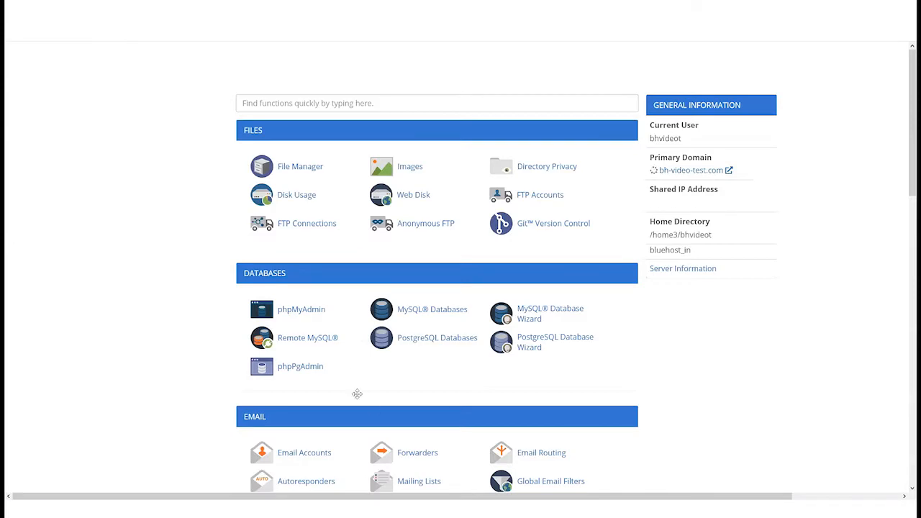
{"action": "mouse_move", "coordinate": [305, 452]}
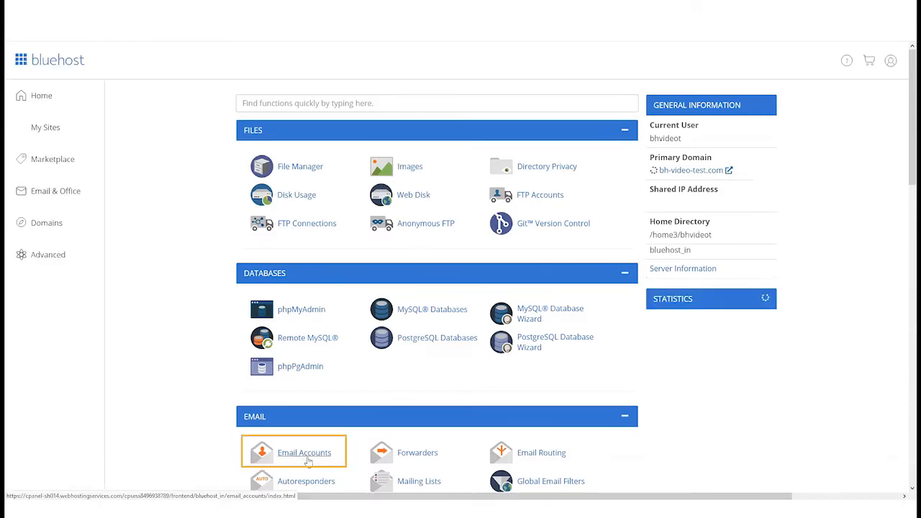
{"action": "left_click", "coordinate": [47, 254]}
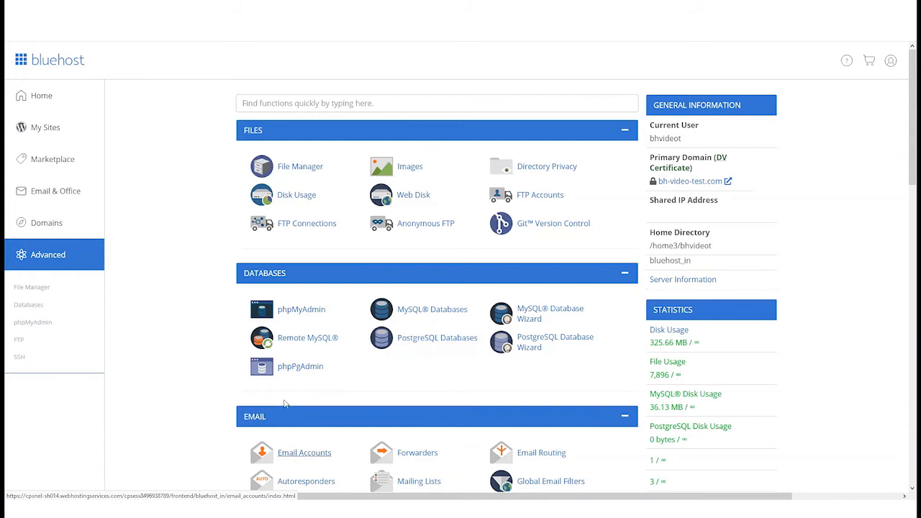
{"action": "left_click", "coordinate": [304, 452]}
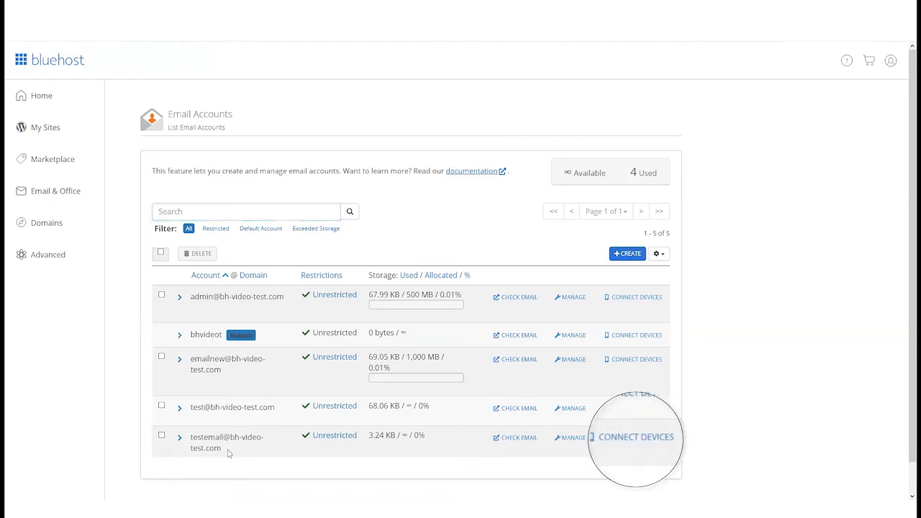
{"action": "left_click", "coordinate": [637, 438]}
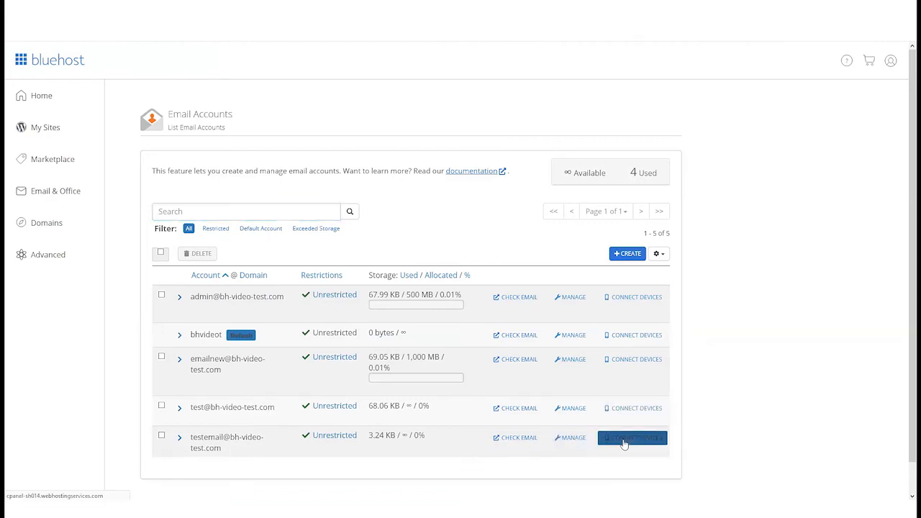
{"action": "left_click", "coordinate": [632, 437]}
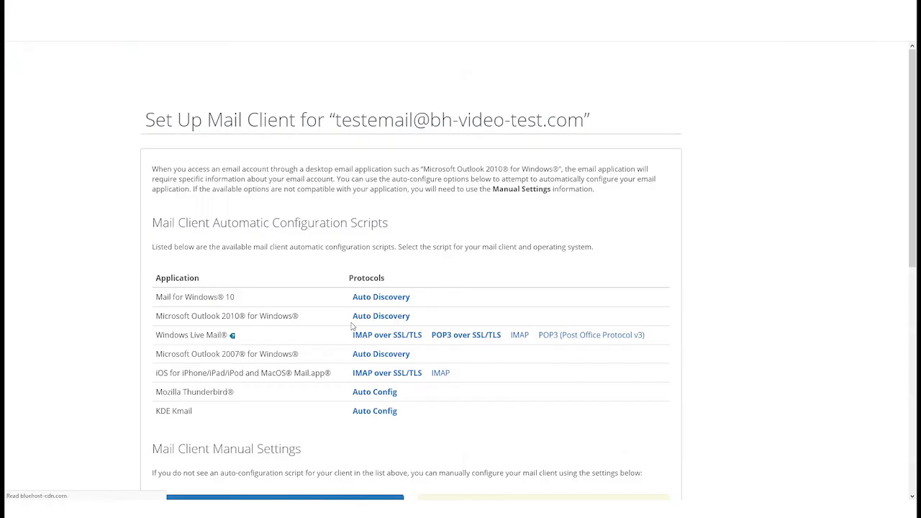
{"action": "scroll", "scroll_direction": "down", "scroll_amount": 3}
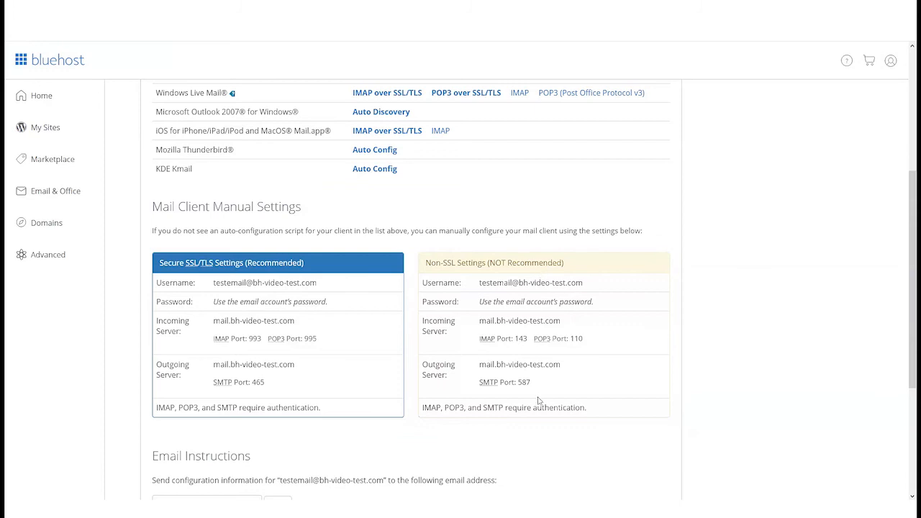
{"action": "double_click", "coordinate": [253, 320]}
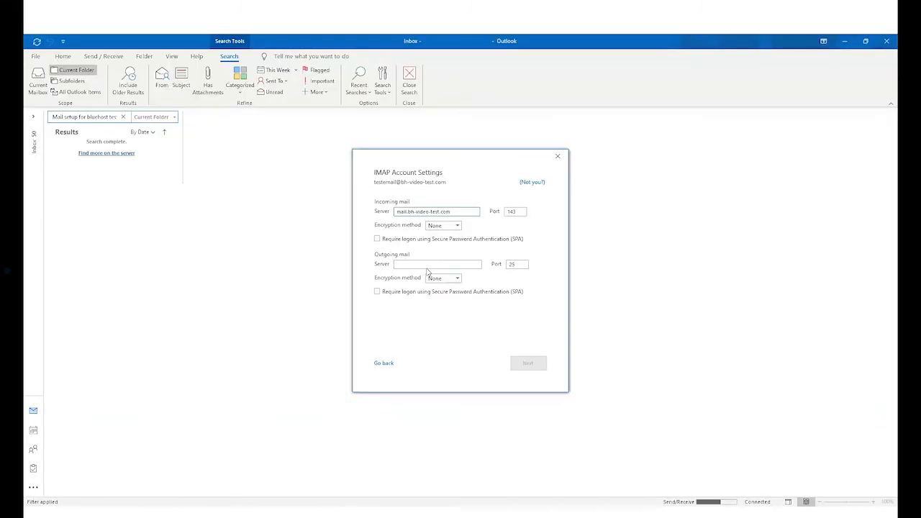
Step: Enter mail.bh-video-test.com as the outgoing server and submit the IMAP settings with Next
{"action": "left_click", "coordinate": [438, 265]}
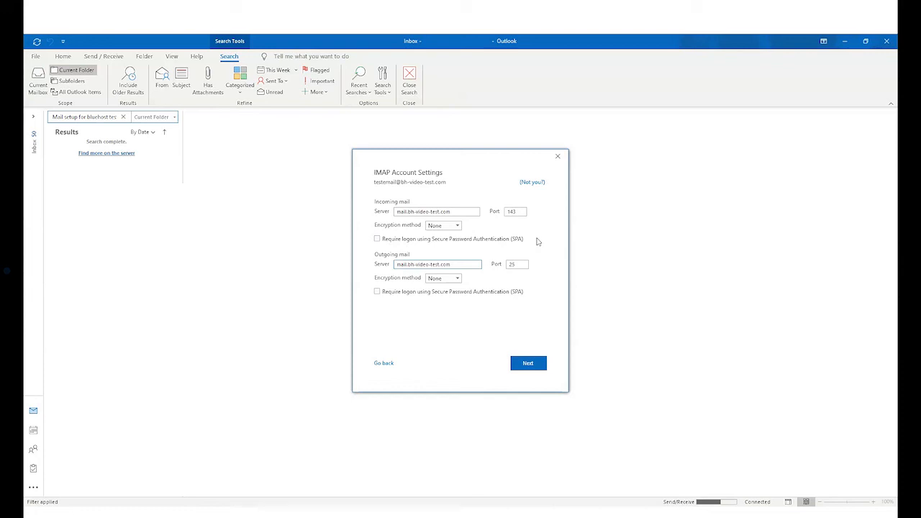
{"action": "left_click", "coordinate": [527, 362]}
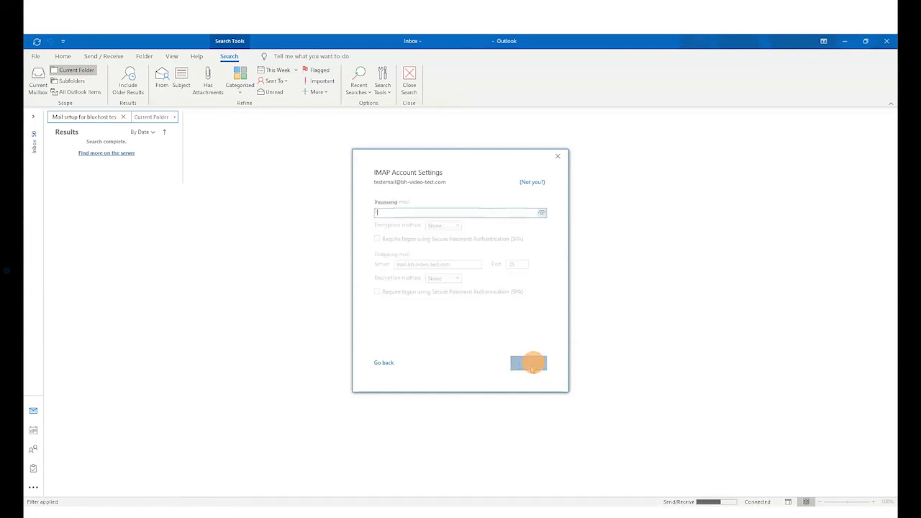
{"action": "left_click", "coordinate": [528, 363]}
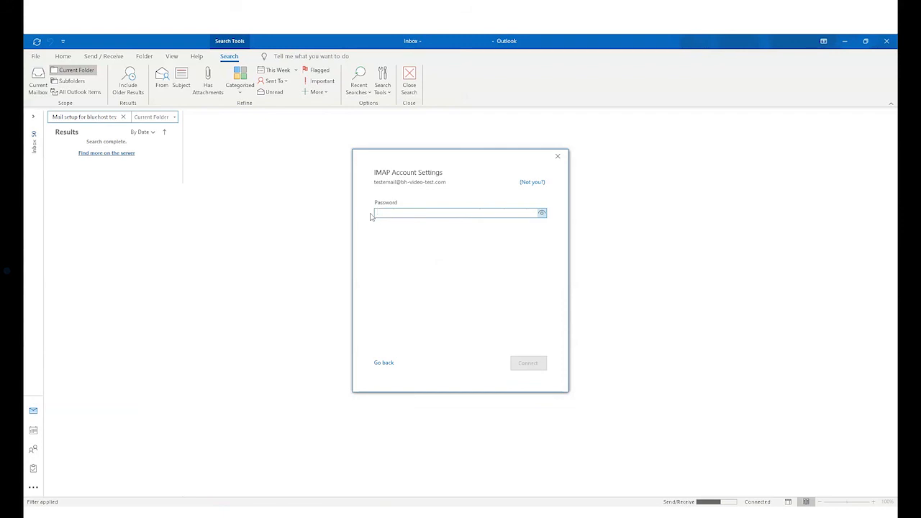
{"action": "left_click", "coordinate": [458, 213]}
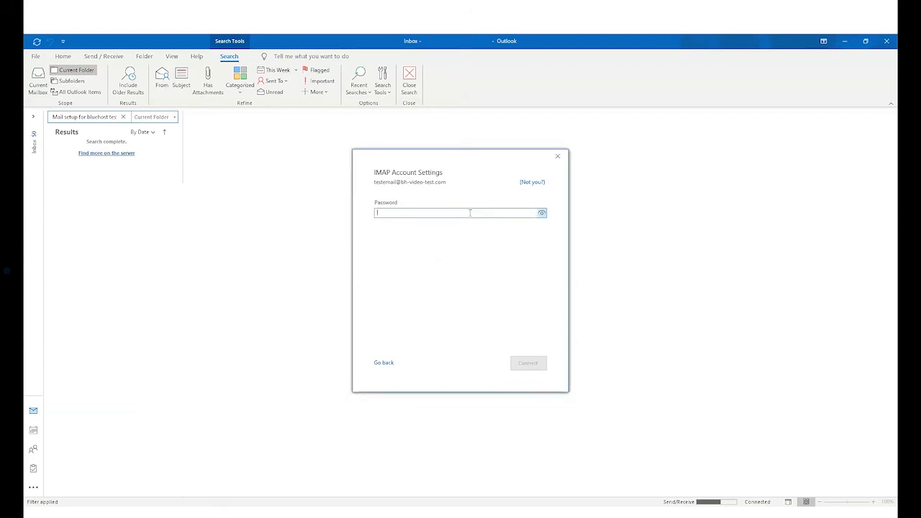
{"action": "left_click", "coordinate": [526, 363]}
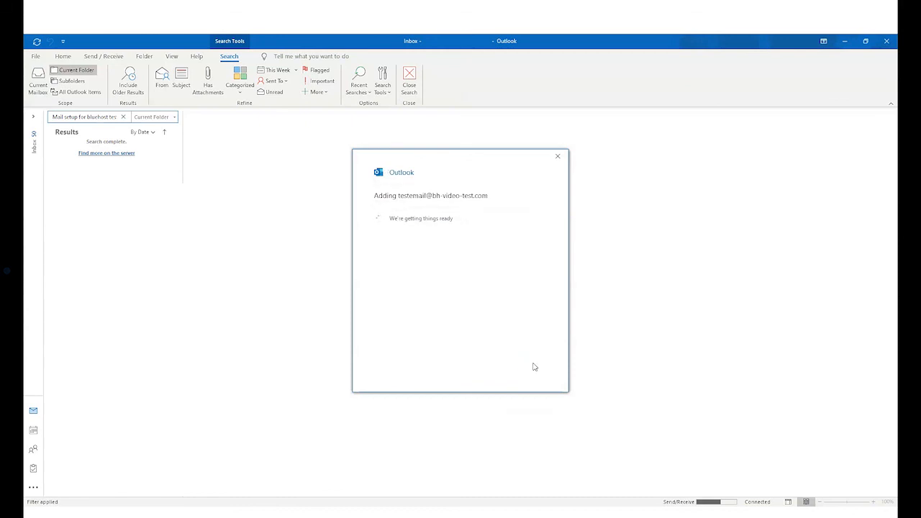
{"action": "mouse_move", "coordinate": [533, 367]}
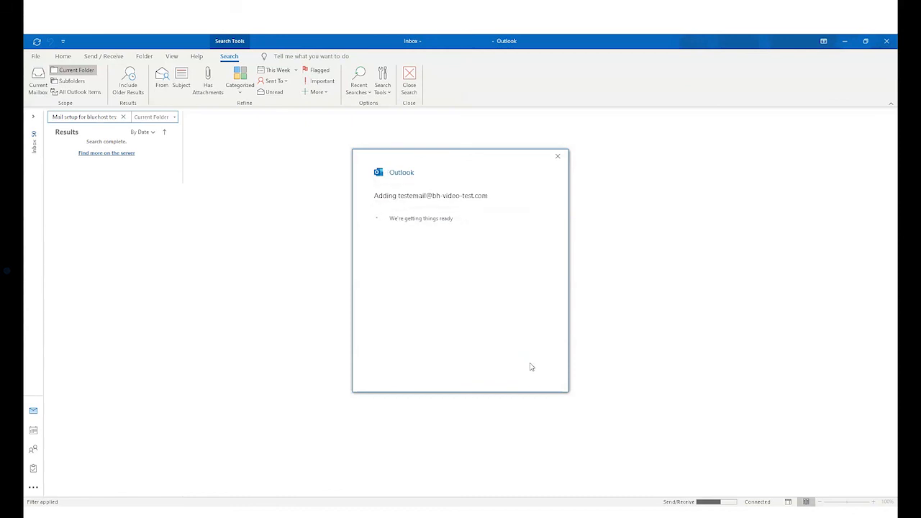